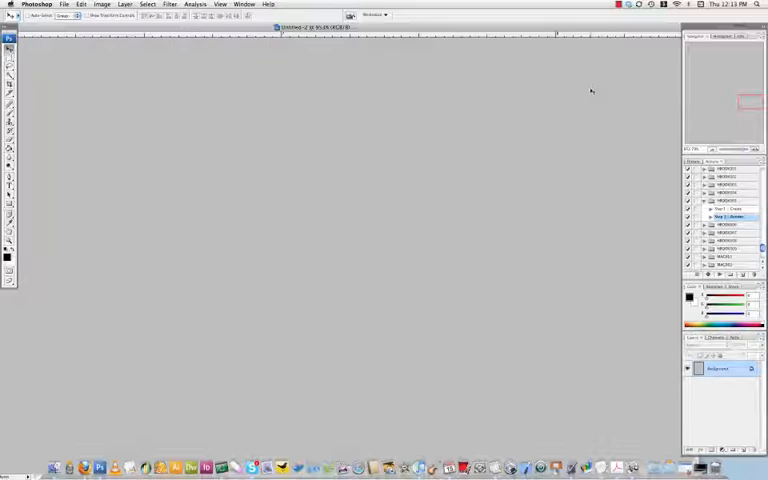
pyautogui.moveTo(636, 150)
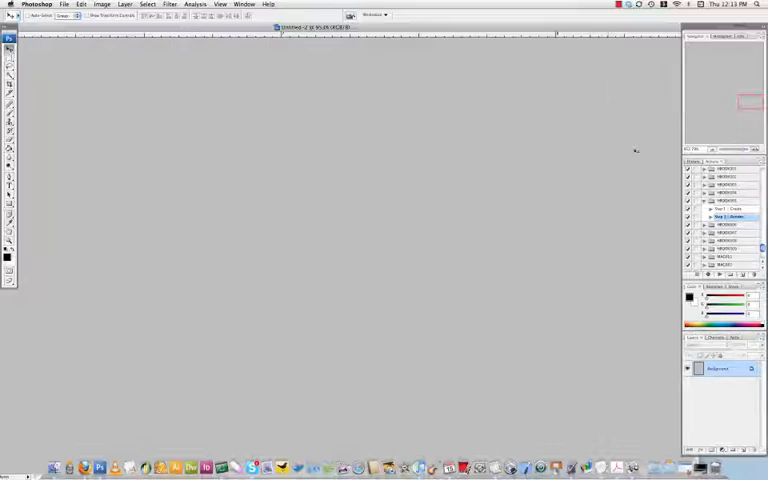
# Bring up the Window menu listing the open documents.
pyautogui.click(244, 4)
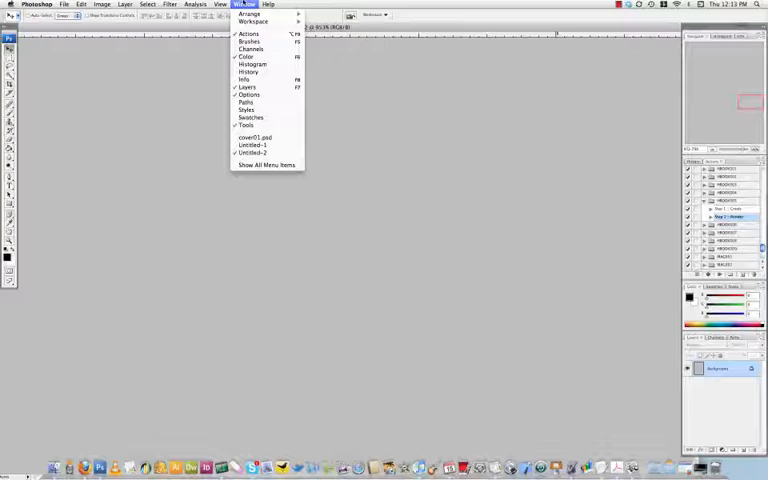
pyautogui.moveTo(252, 144)
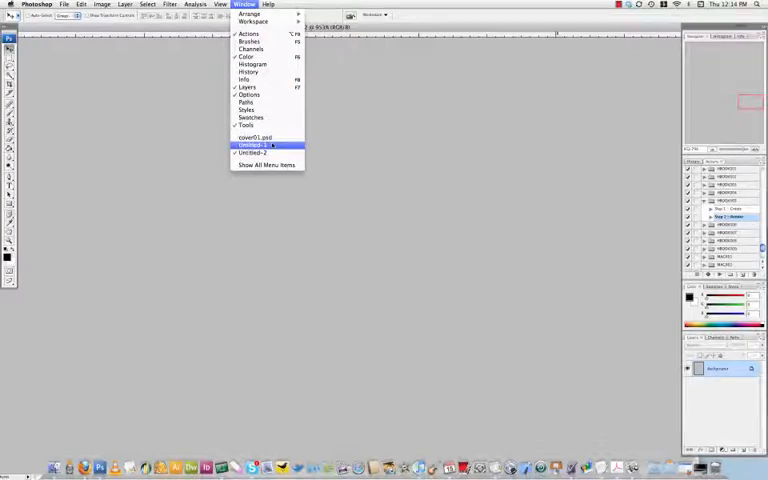
# Switch to the flat MY EBOOK COVER document, then move over to the Firefox template page.
pyautogui.click(252, 144)
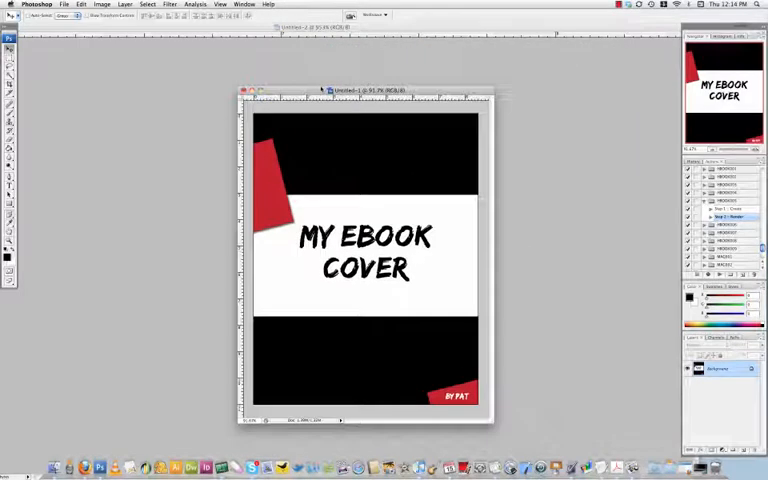
pyautogui.moveTo(344, 92); pyautogui.dragTo(418, 92)
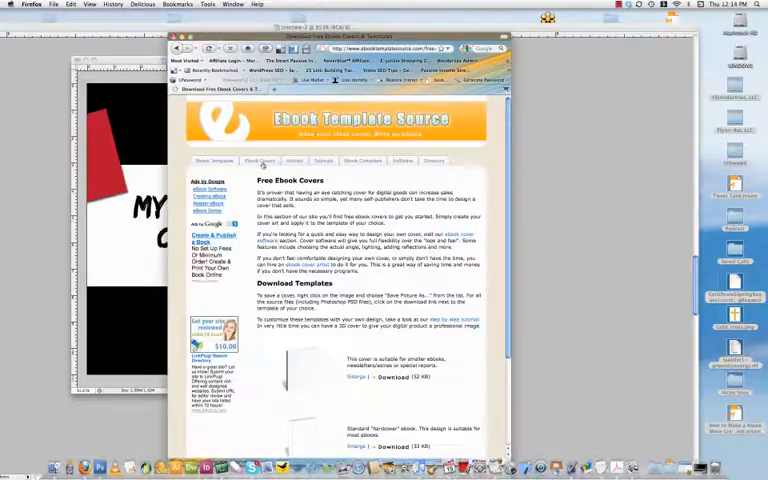
# Scroll down the Ebook Template Source page before leaving the browser.
pyautogui.scroll(-3)
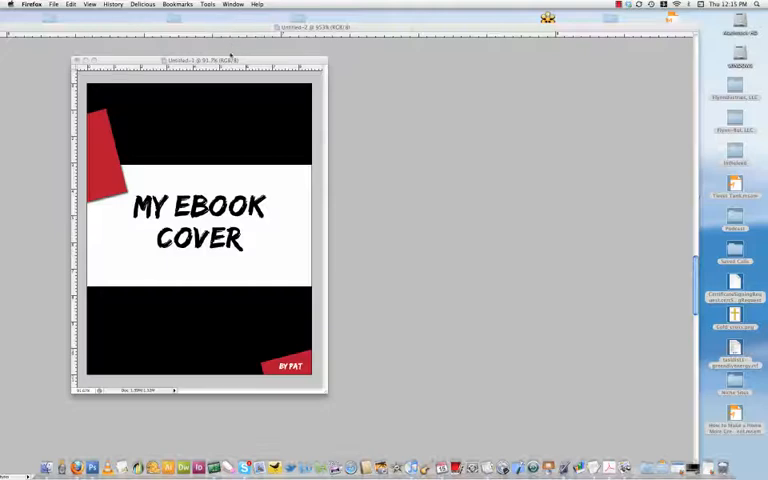
# Return to Photoshop and play the Cover Action Pro 3D book action on the cover.
pyautogui.click(244, 4)
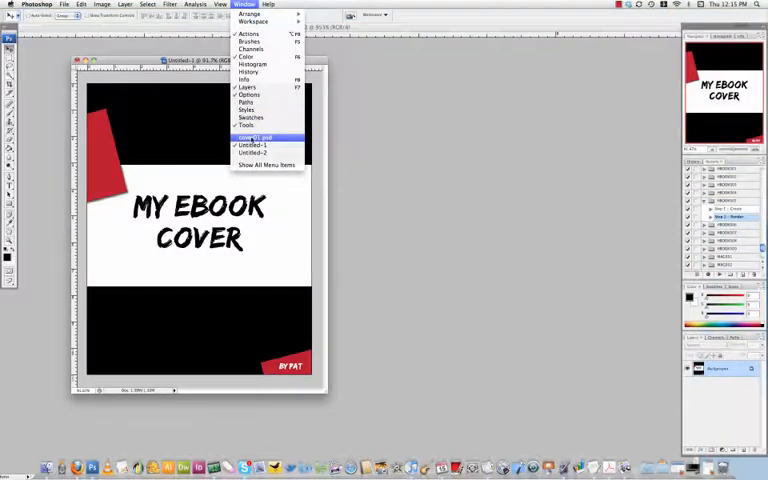
pyautogui.click(254, 144)
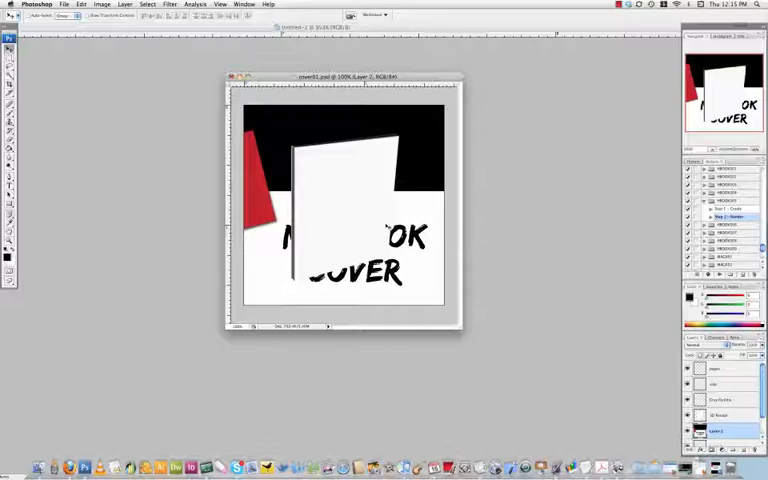
pyautogui.moveTo(364, 250)
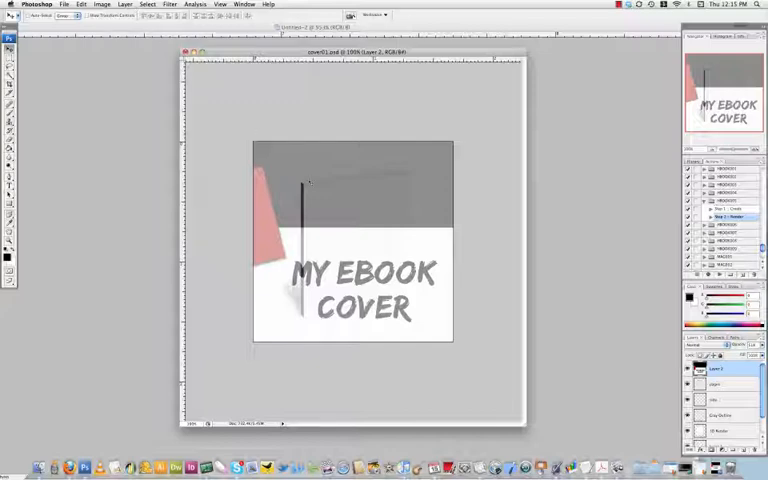
# Select all of the cover artwork and scale it down to fit the 3D book's front face.
pyautogui.click(148, 4)
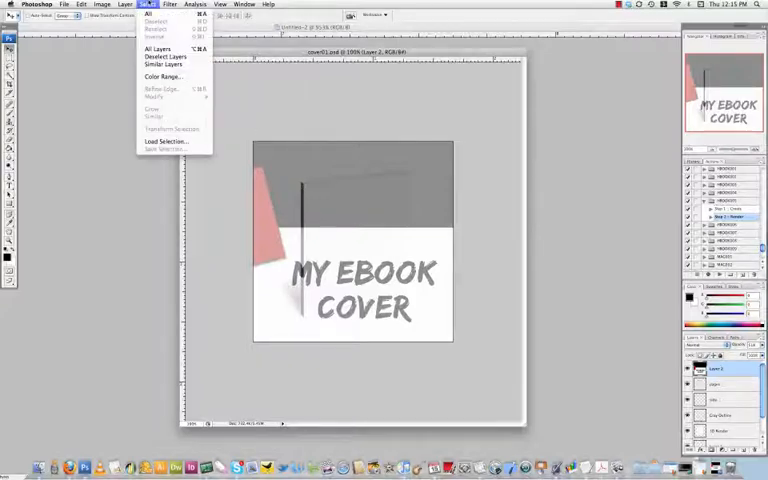
pyautogui.click(102, 4)
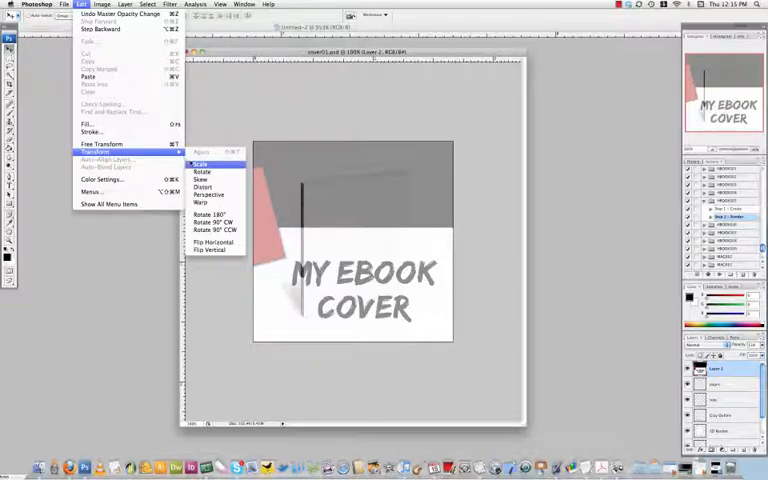
pyautogui.click(200, 164)
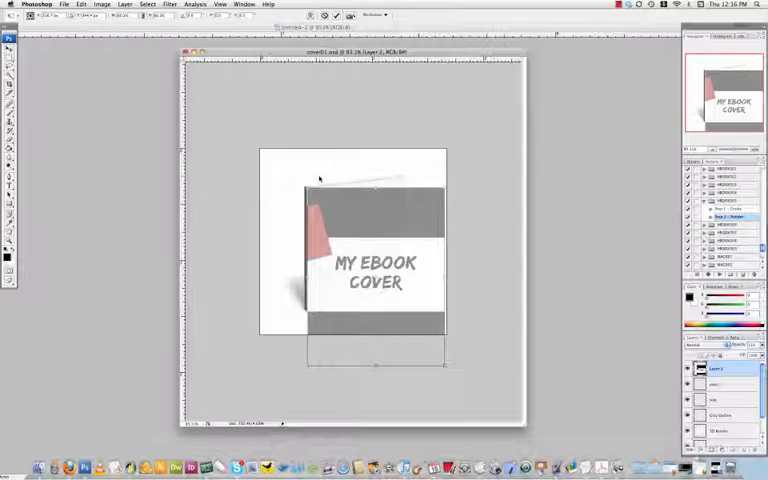
pyautogui.click(102, 4)
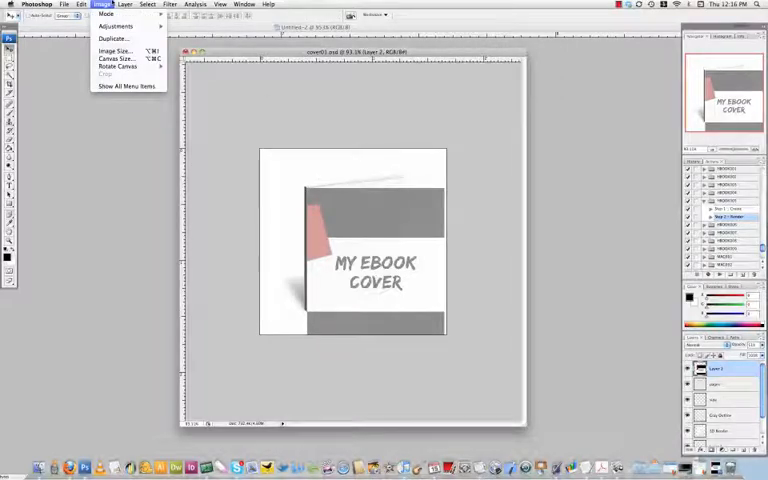
# Run the Cover Action Pro book action to render the artwork as a standing 3D hardcover.
pyautogui.click(80, 4)
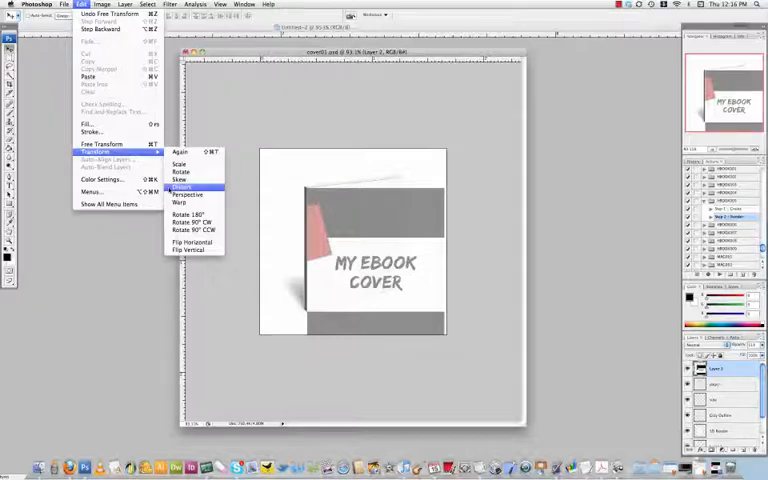
pyautogui.click(184, 188)
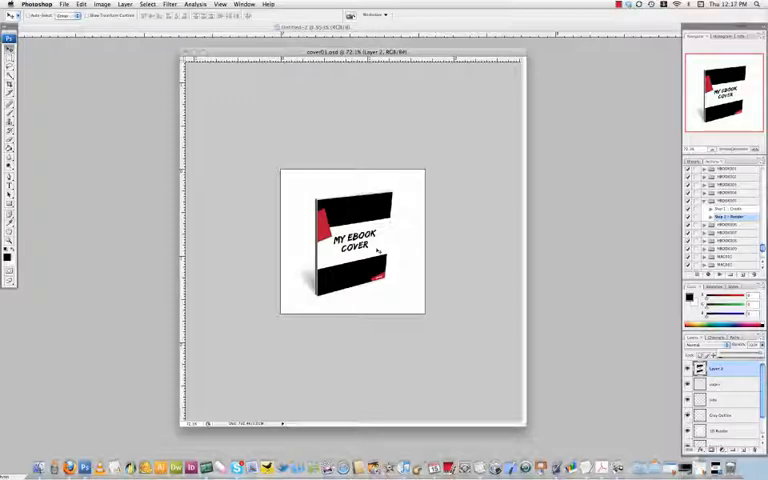
pyautogui.moveTo(404, 244)
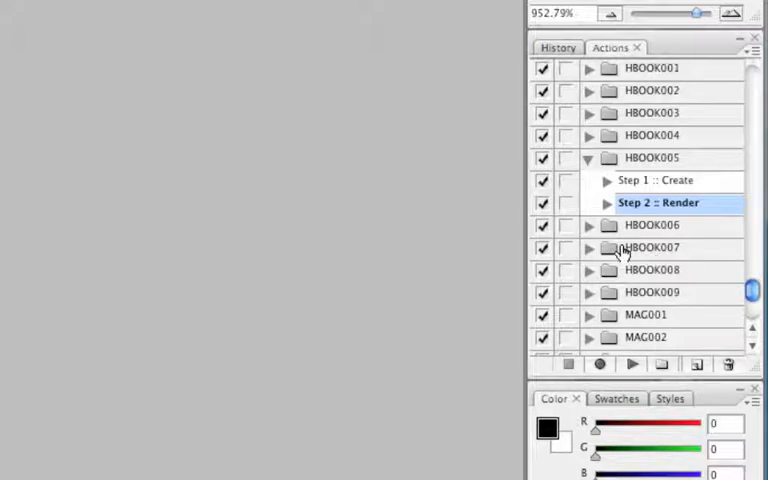
pyautogui.moveTo(640, 180)
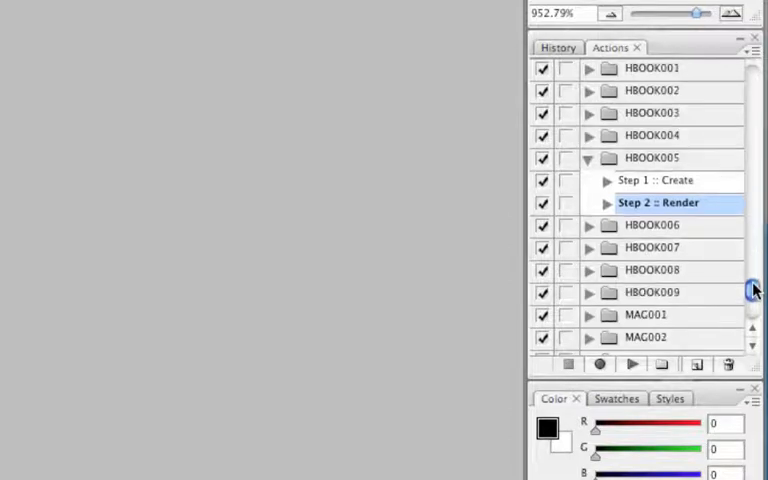
pyautogui.moveTo(680, 170)
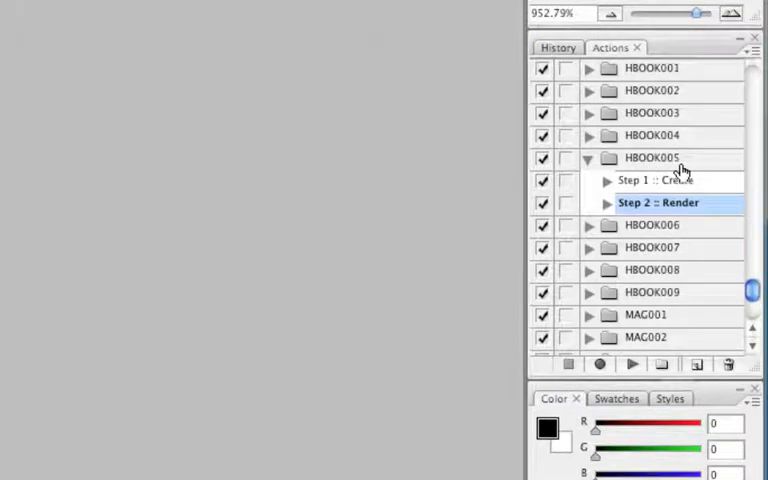
# Play Step 1 :: Create to build the blank template, then return to the cover document to copy its design.
pyautogui.click(656, 180)
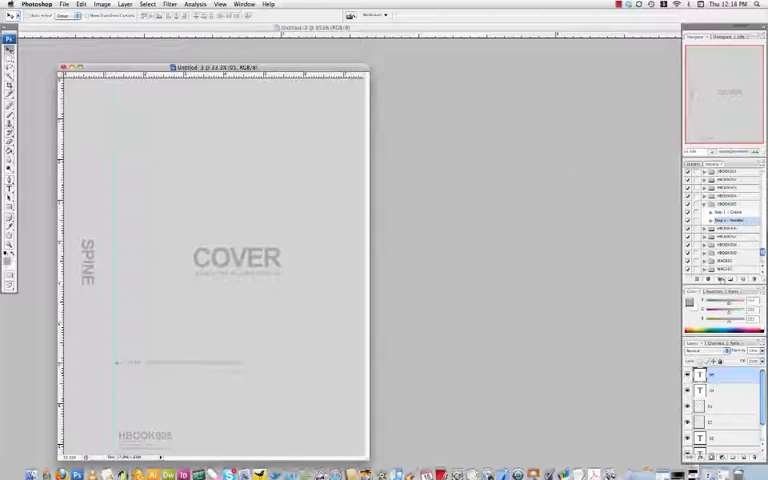
pyautogui.click(244, 4)
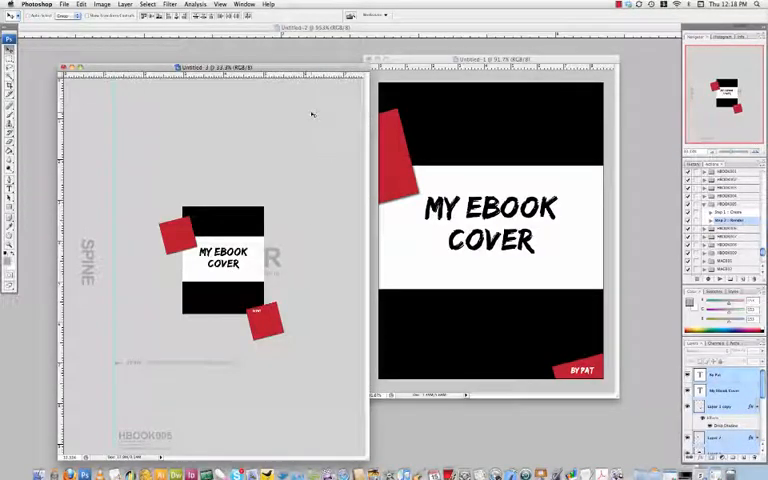
pyautogui.moveTo(284, 176)
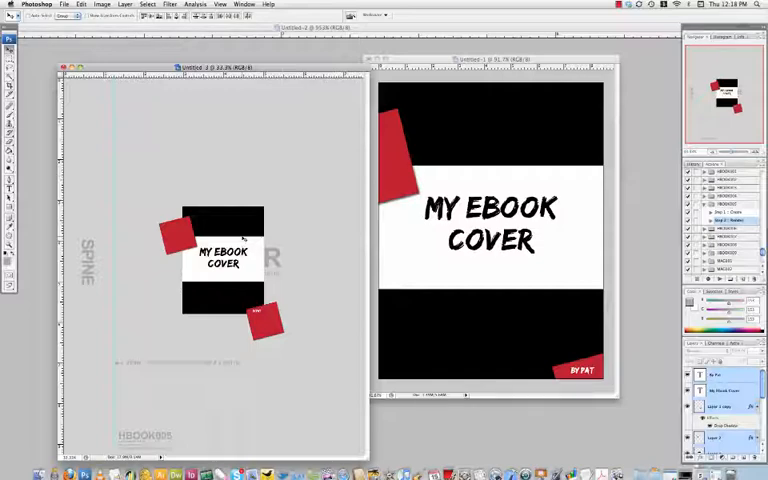
# Move the pasted artwork to the template's top-left corner and scale it over the COVER region.
pyautogui.moveTo(222, 256); pyautogui.dragTo(150, 136)
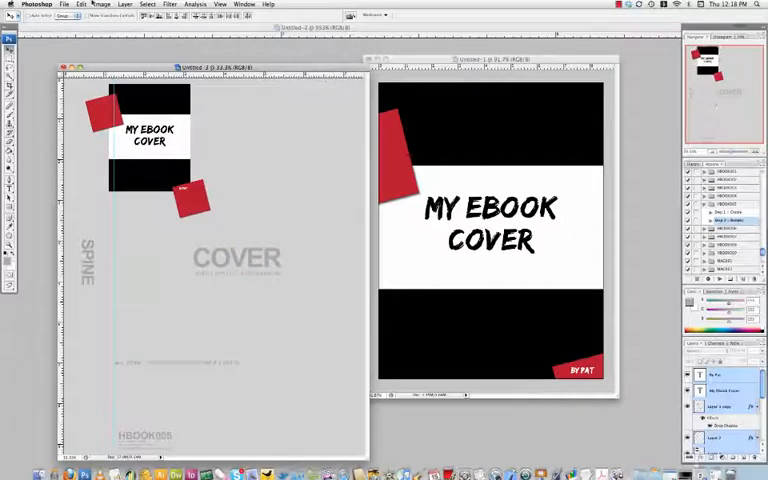
pyautogui.click(80, 4)
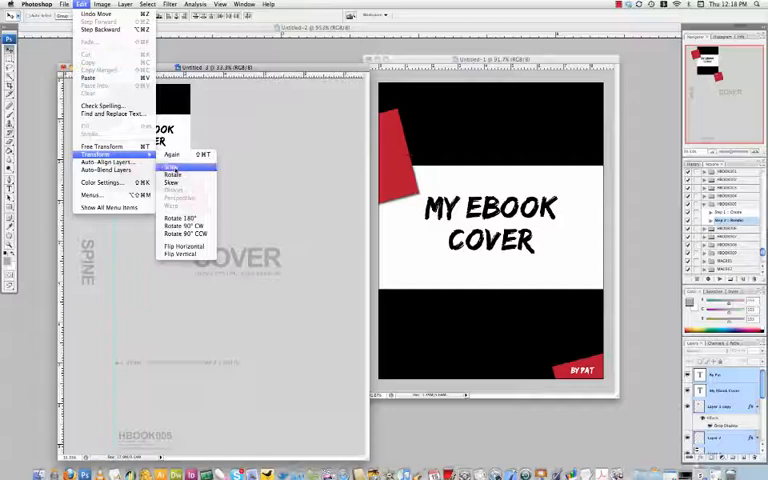
pyautogui.click(172, 174)
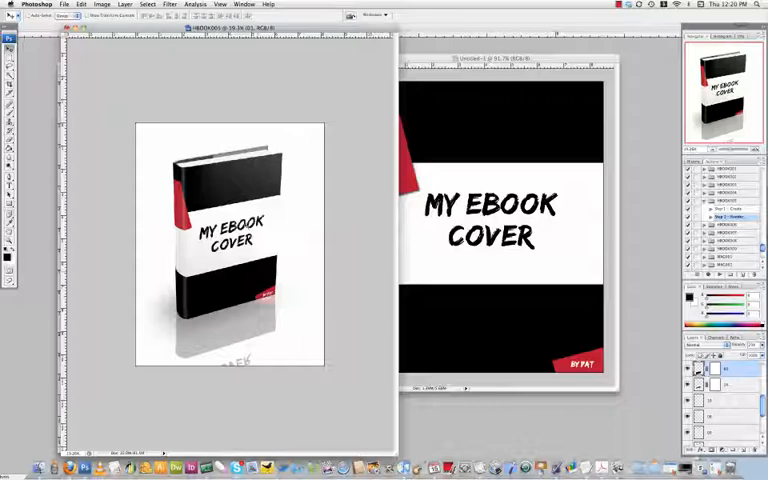
pyautogui.moveTo(310, 62)
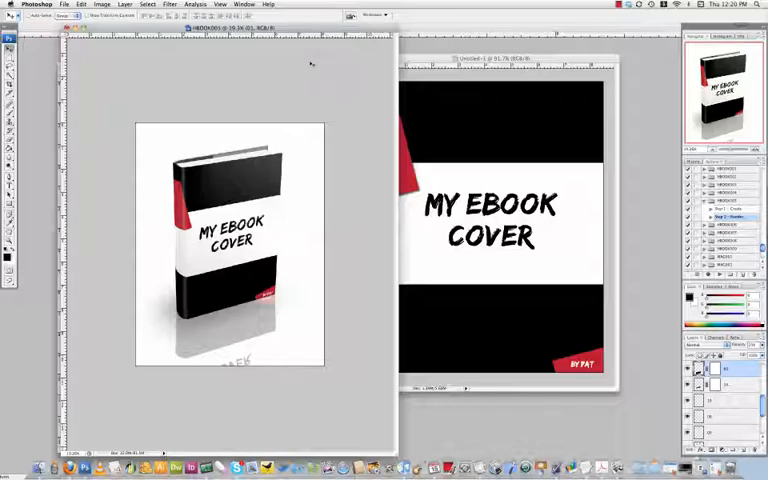